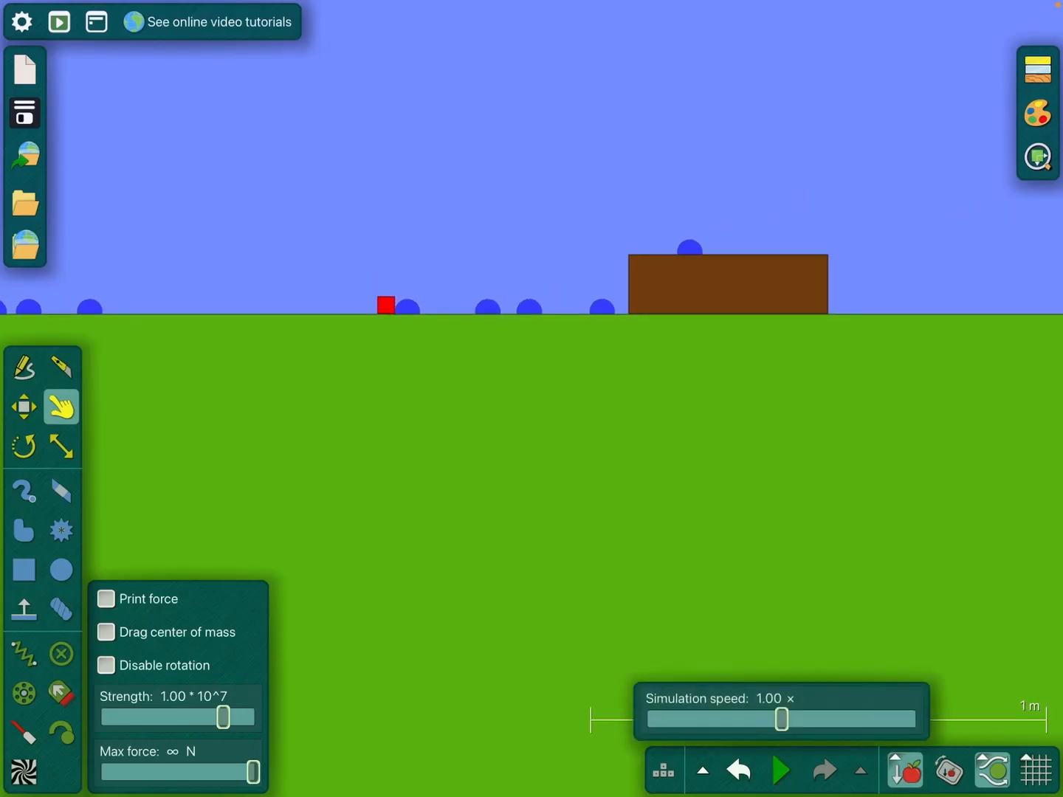
# Lift the small red box above the green ground with the Move tool and start the simulation.
pyautogui.click(778, 721)
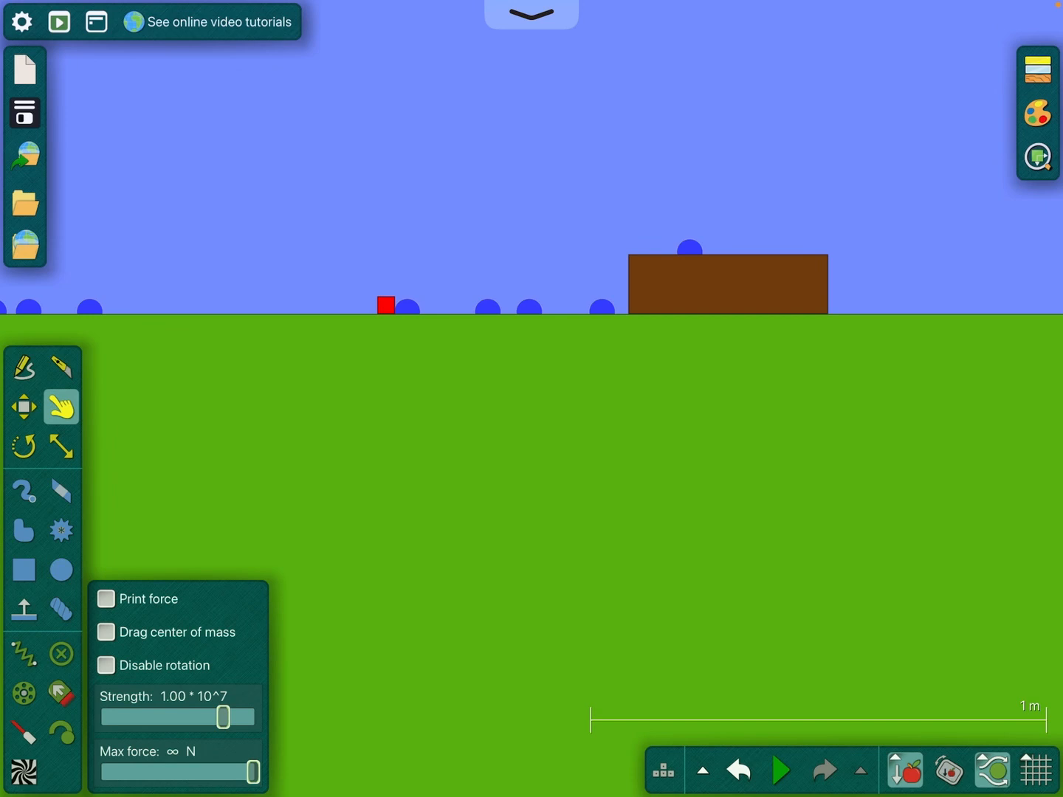
pyautogui.click(24, 407)
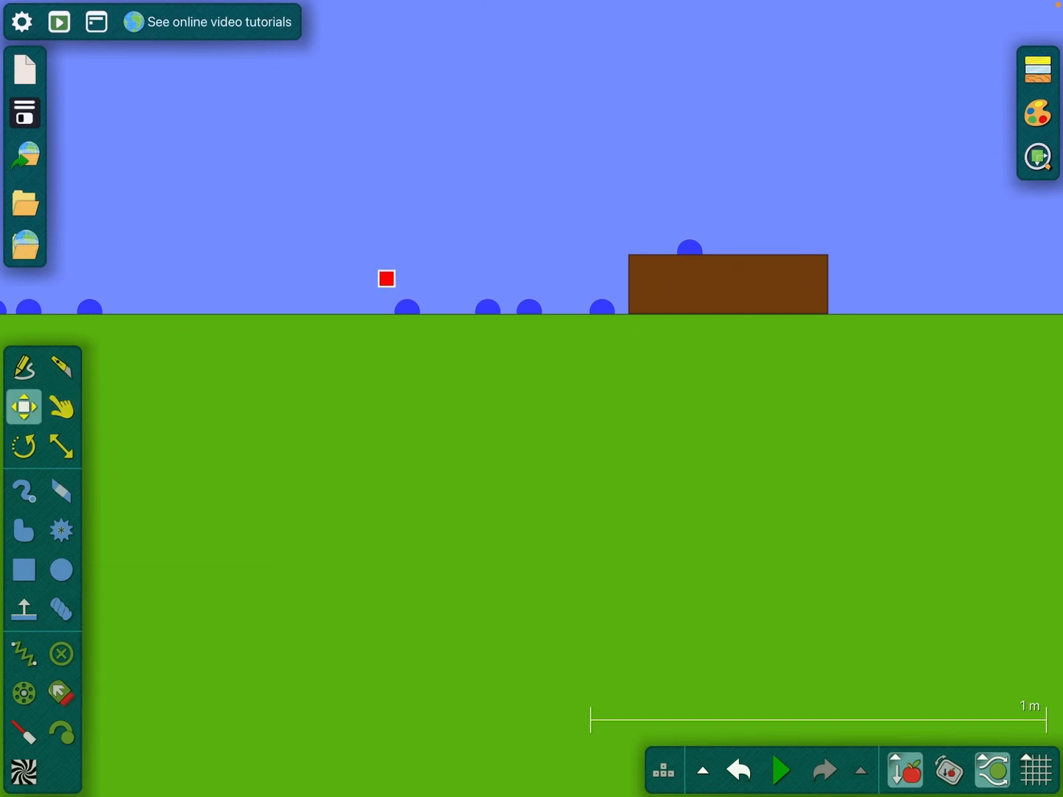
pyautogui.click(782, 788)
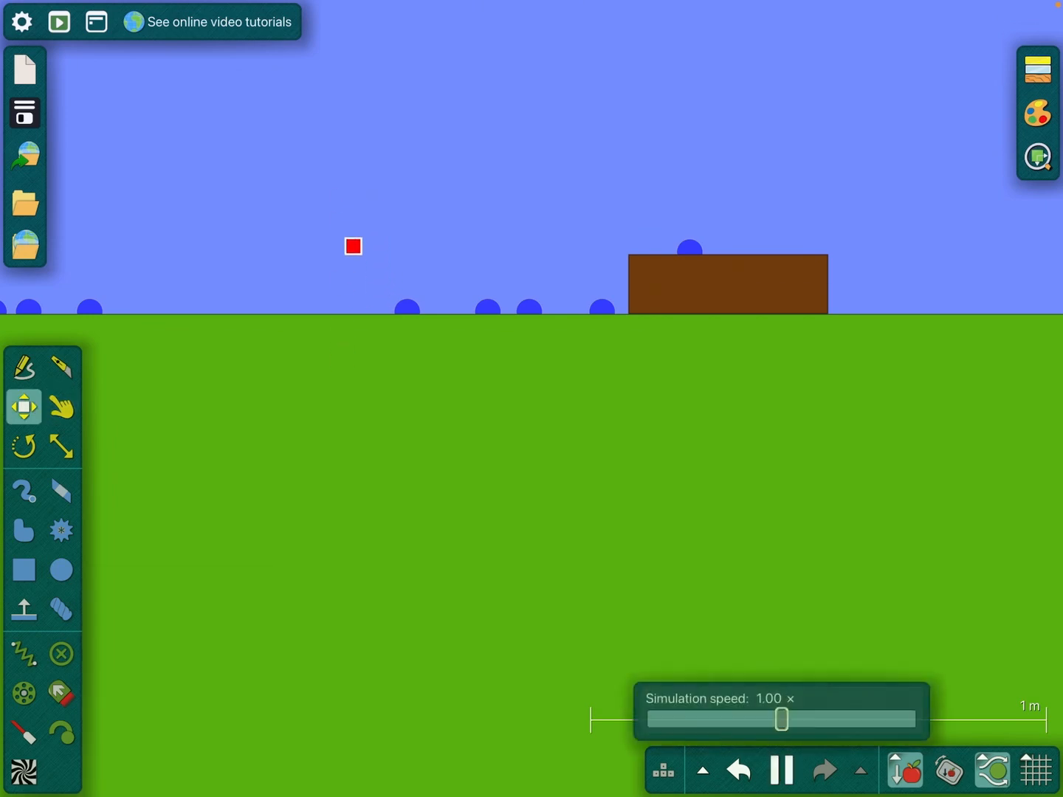